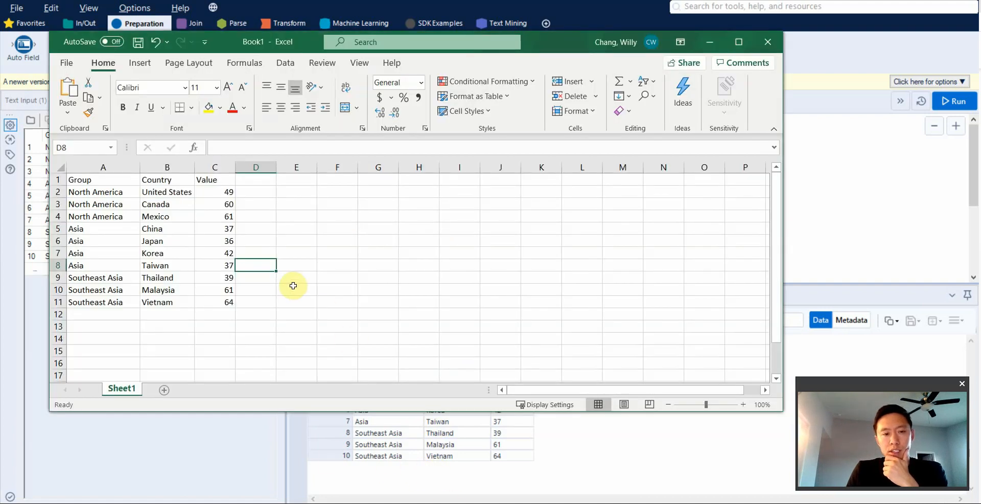
pyautogui.moveTo(127, 221)
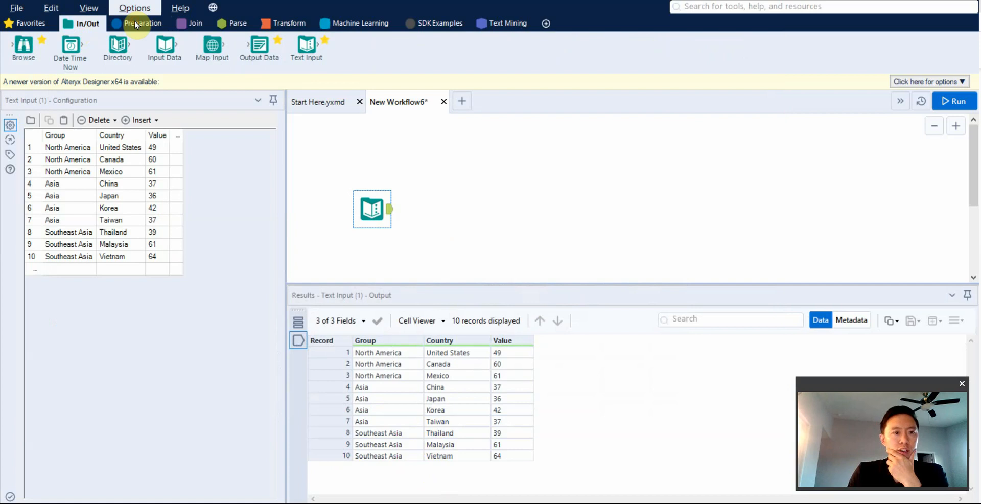
# Add a Sort tool after the Text Input, sorting by Value in Descending order
pyautogui.click(142, 24)
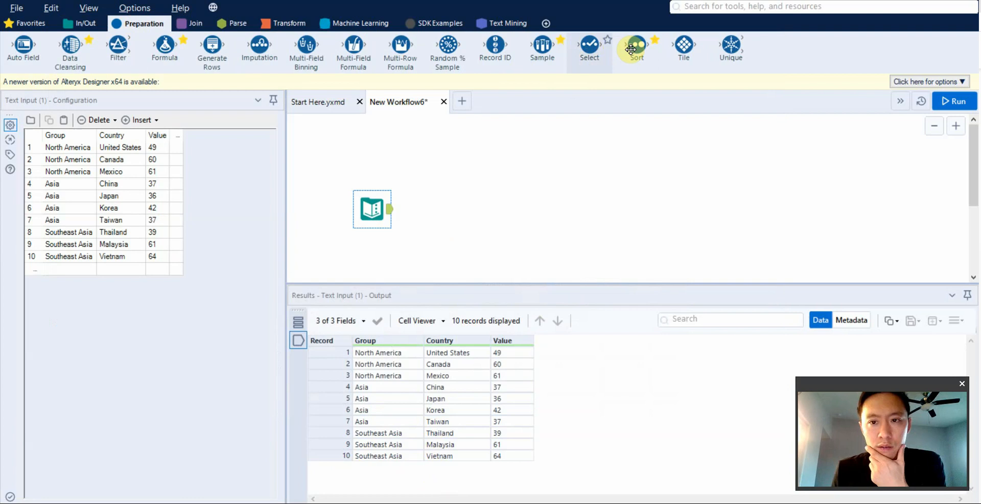
pyautogui.moveTo(637, 47); pyautogui.dragTo(439, 209)
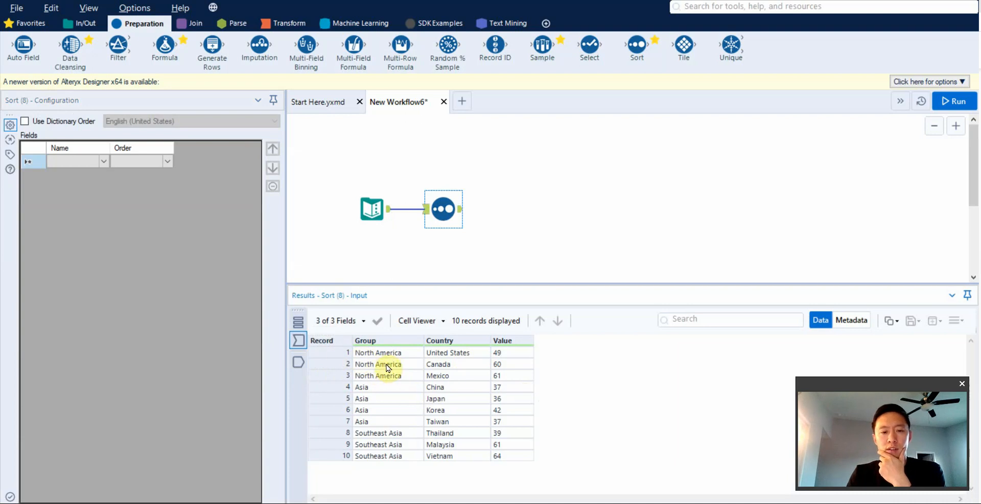
pyautogui.click(103, 161)
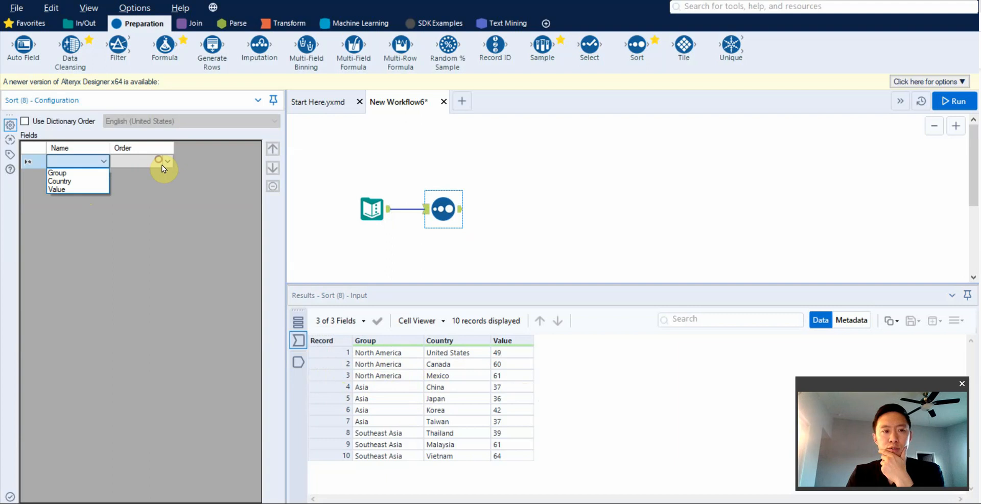
pyautogui.click(57, 189)
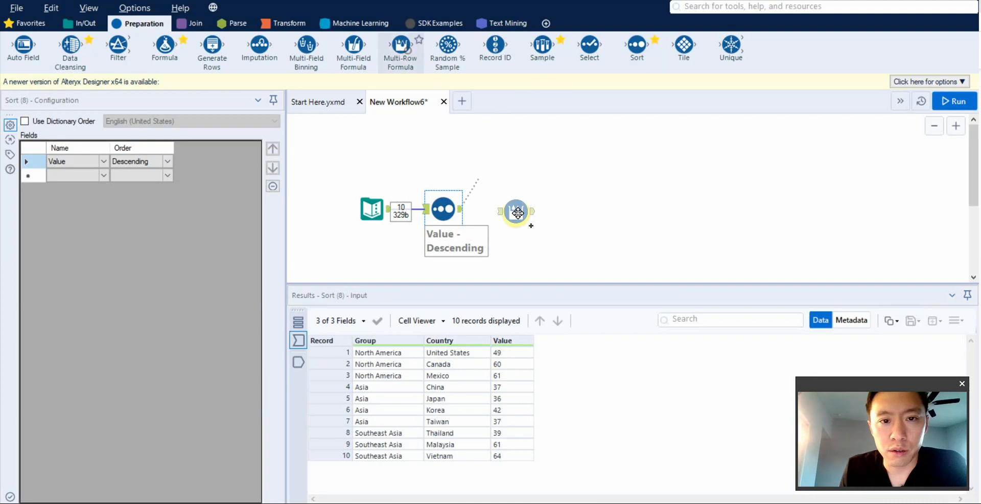
# Attach a Multi-Row Formula after the Sort, creating a new field named Ranking and starting its IF expression
pyautogui.click(515, 208)
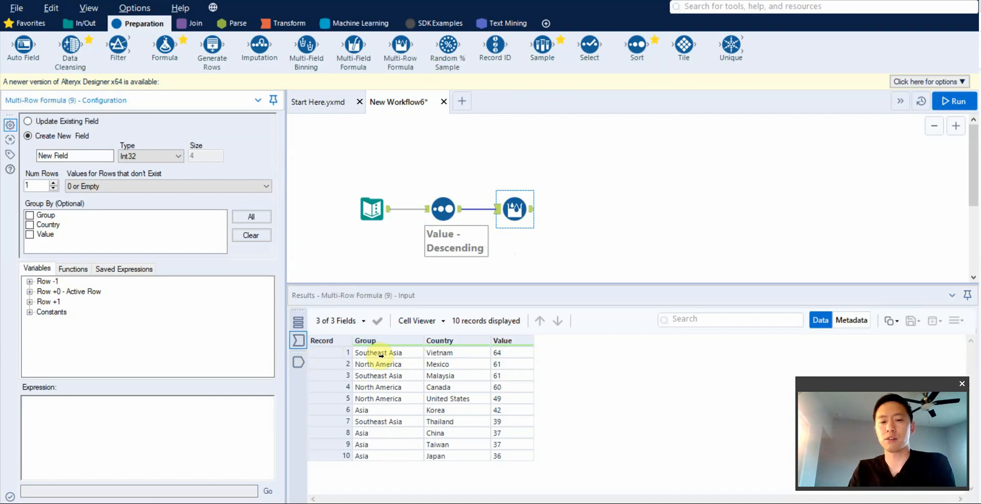
pyautogui.moveTo(577, 368)
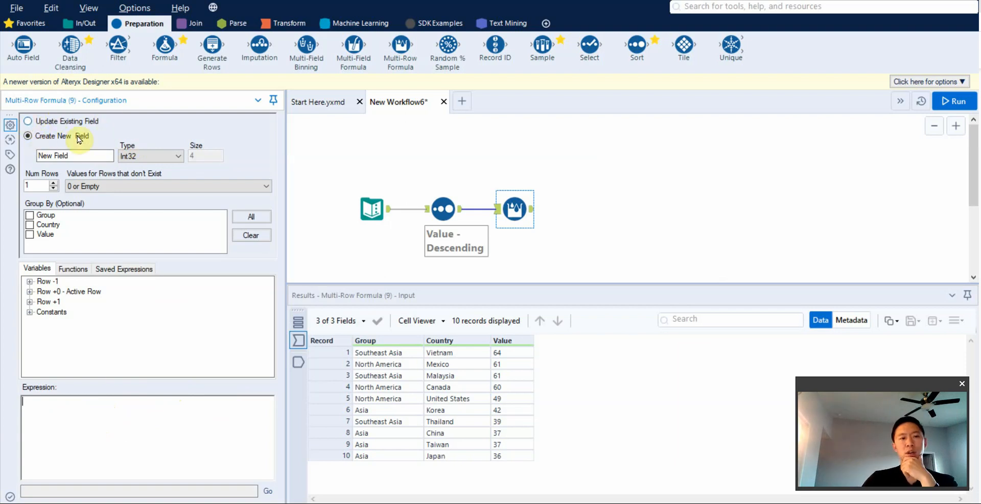
pyautogui.click(74, 155)
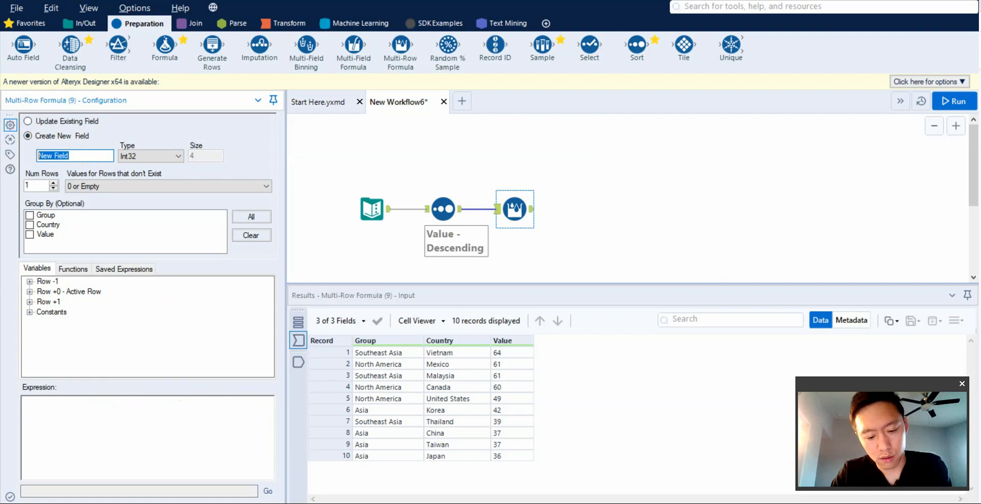
pyautogui.write('Ranking')
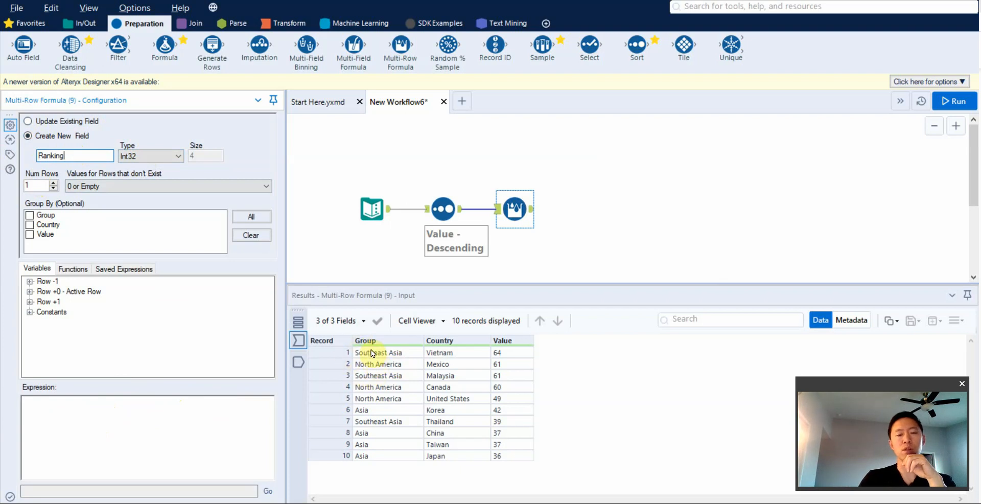
pyautogui.moveTo(369, 379)
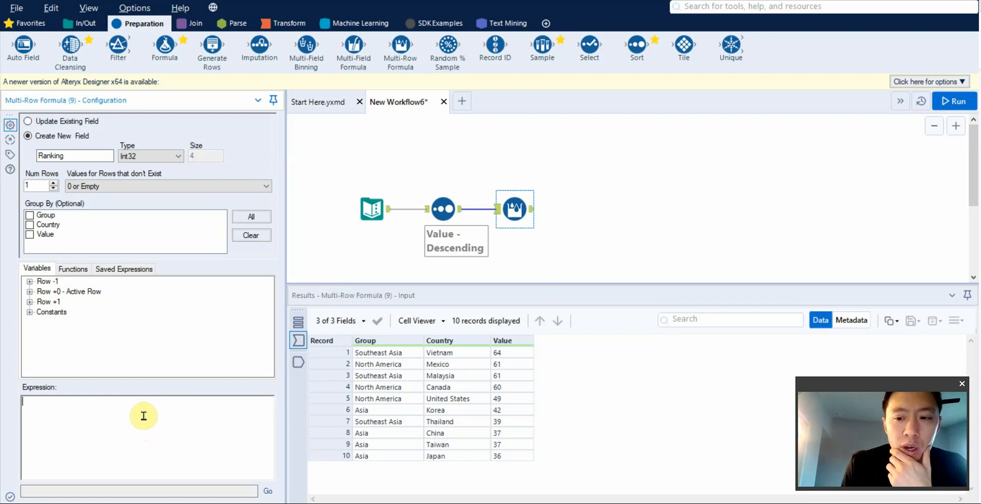
pyautogui.moveTo(94, 424)
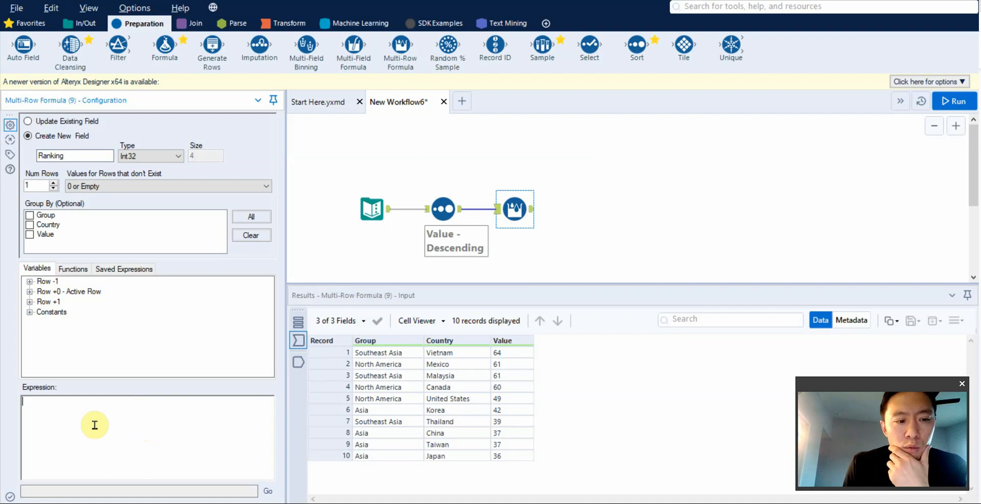
pyautogui.moveTo(172, 79)
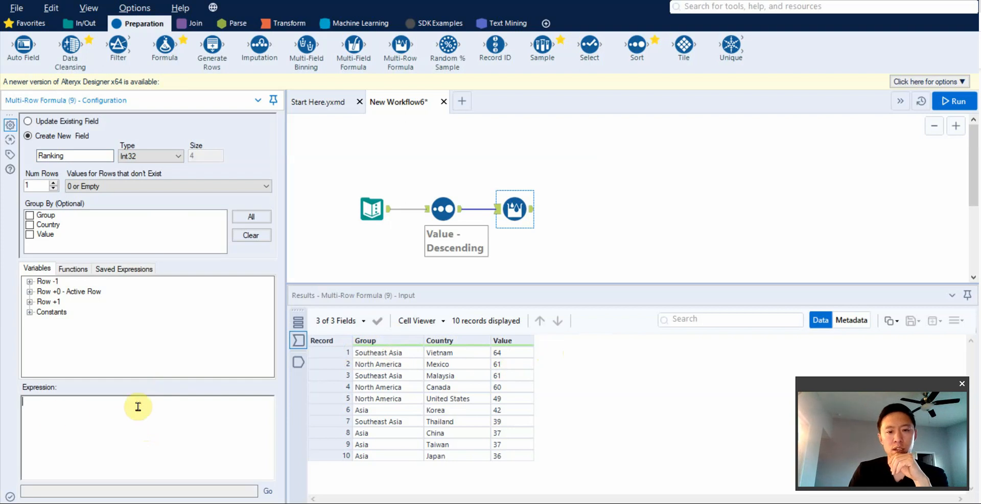
pyautogui.moveTo(435, 471)
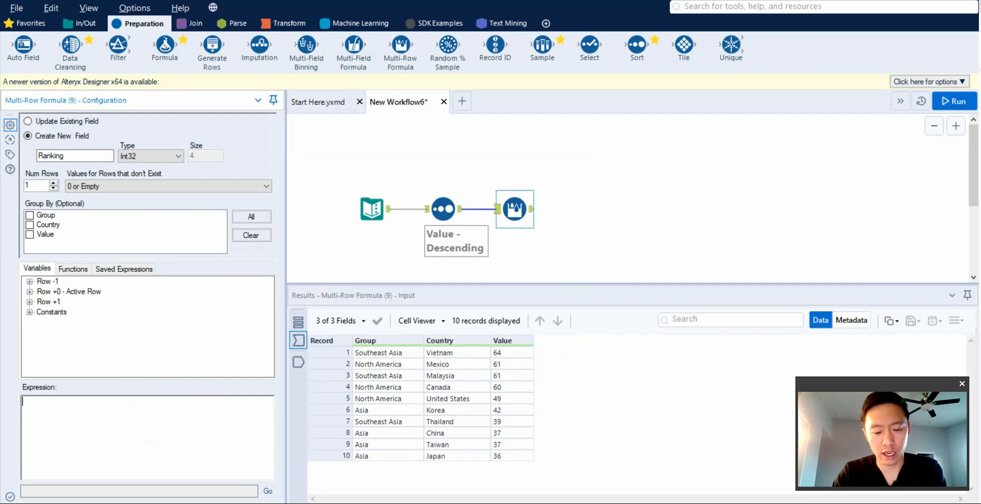
pyautogui.write('IF [Value] !=')
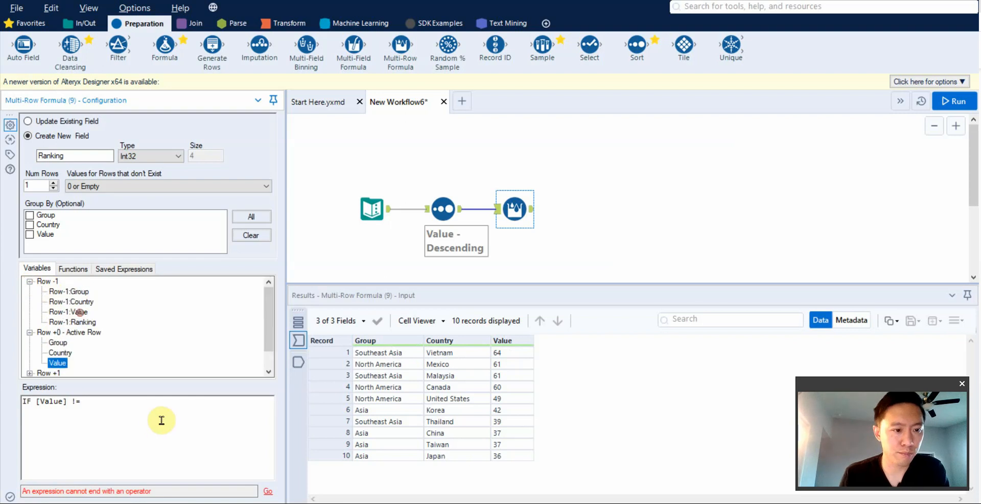
# Compare [Value] to [Row-1:Value] so Ranking increments on change, then run to get ranks 1–8
pyautogui.write('[Row-1:Value] THEN [Row-1:Ranking]+1 ELSE [Row-1:Ranking] ENDIF')
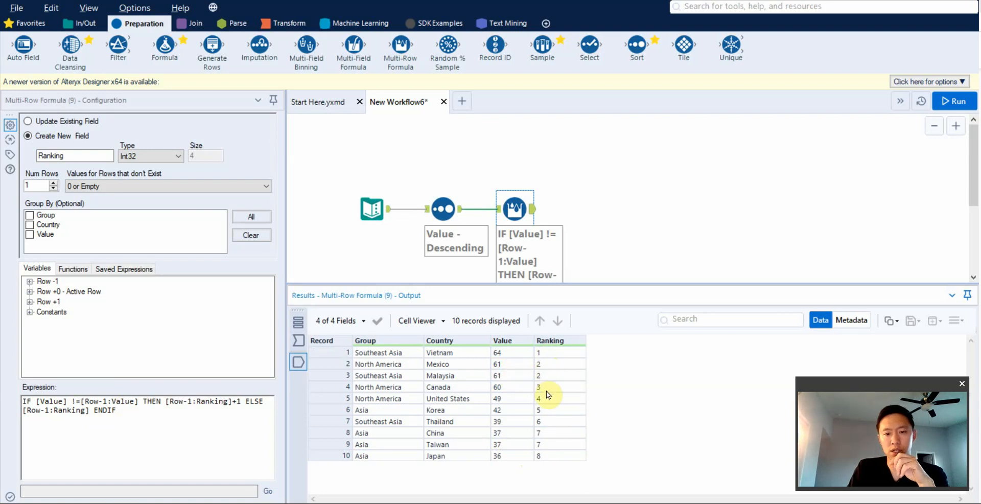
pyautogui.moveTo(548, 356)
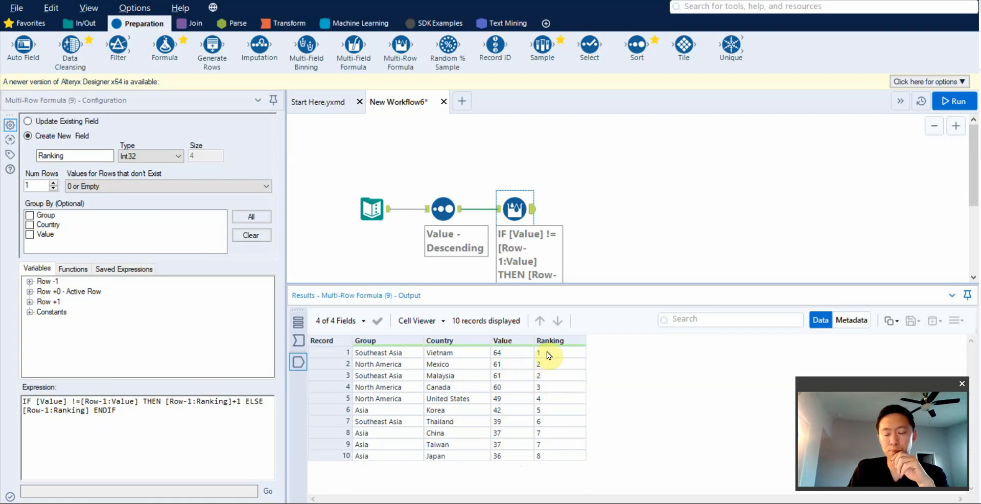
pyautogui.moveTo(518, 371)
pyautogui.write('IF (')
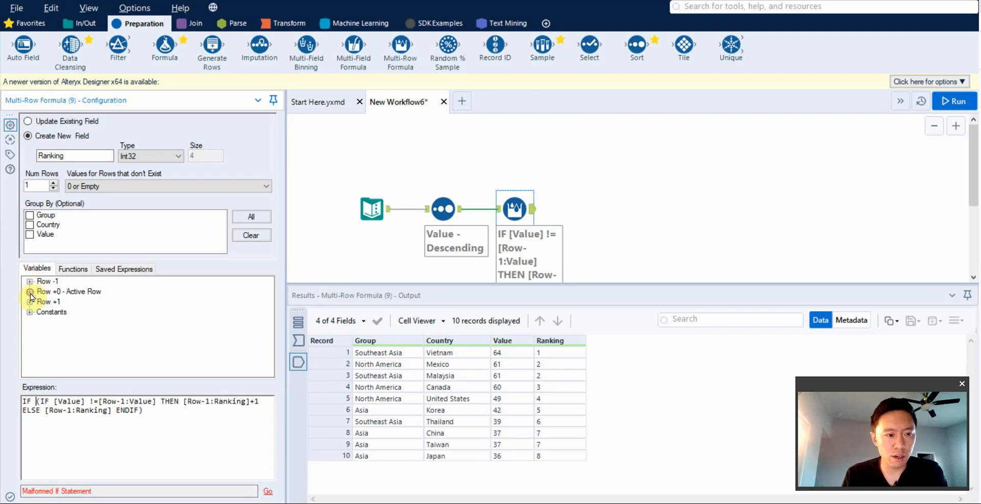
# Wrap the expression in IF [Group] = [Row-1:Group] … ELSE 1 ENDIF so Ranking restarts per group
pyautogui.click(30, 291)
pyautogui.write(' [Group] = [Row-1:Group] THEN')
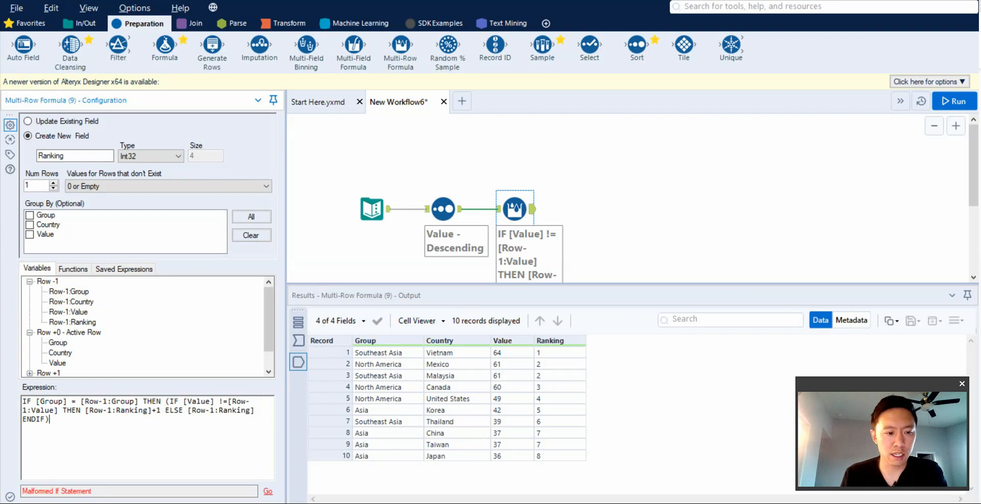
pyautogui.write('ELSE')
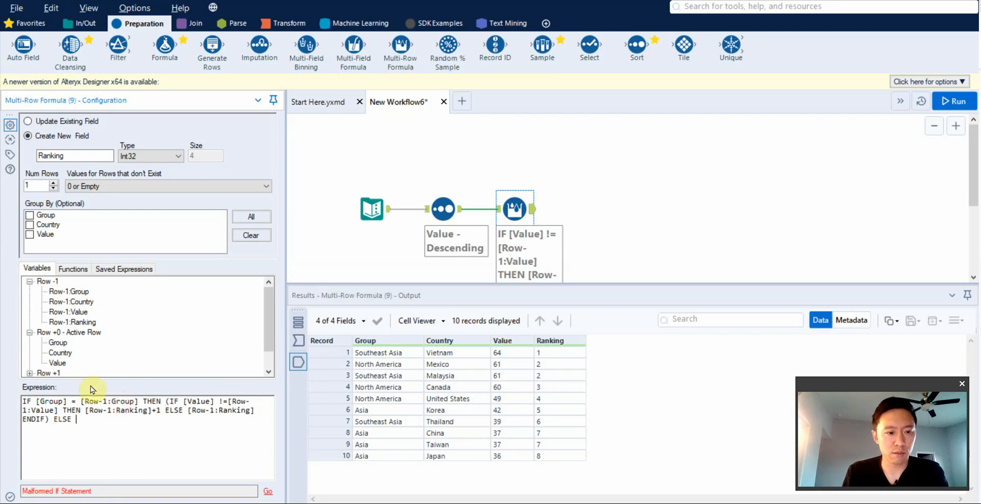
pyautogui.write('1 ENDIF')
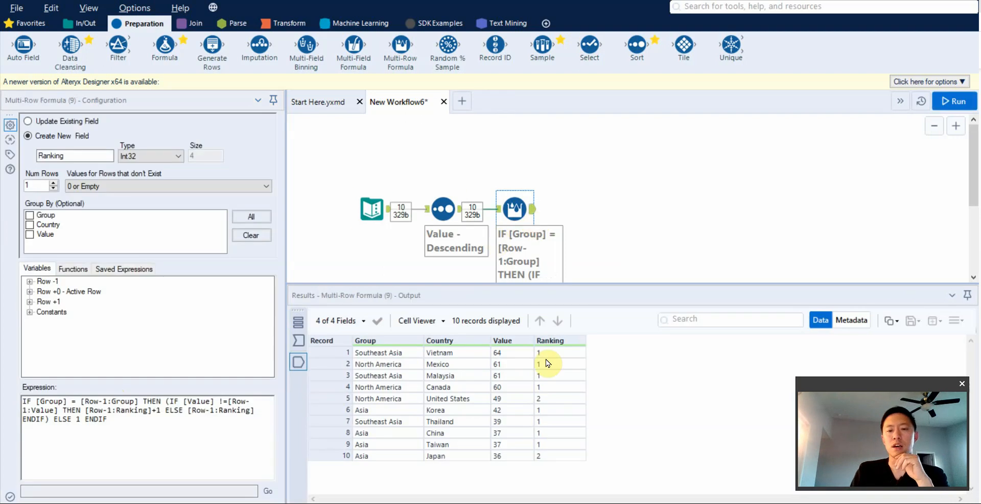
pyautogui.moveTo(416, 339)
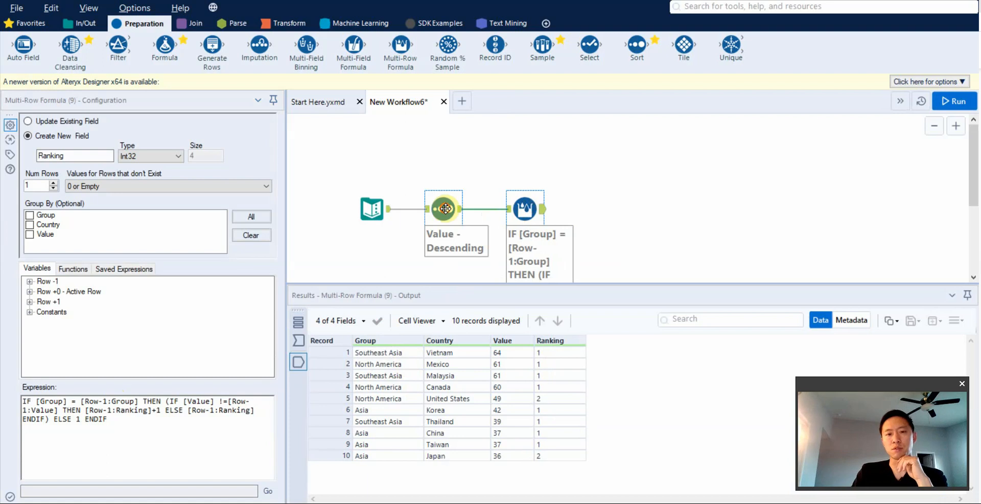
# Make Group ascending the first sort key above Value descending and rerun the workflow
pyautogui.click(442, 208)
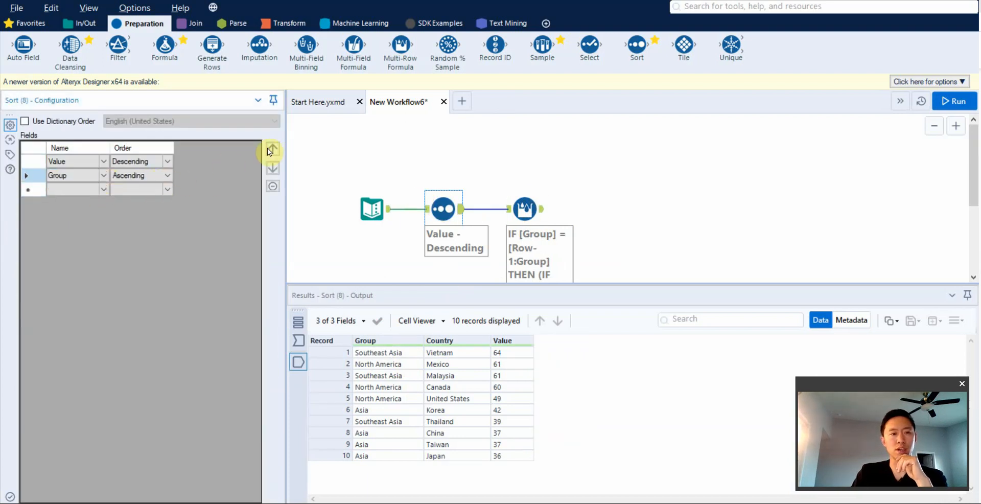
pyautogui.click(271, 148)
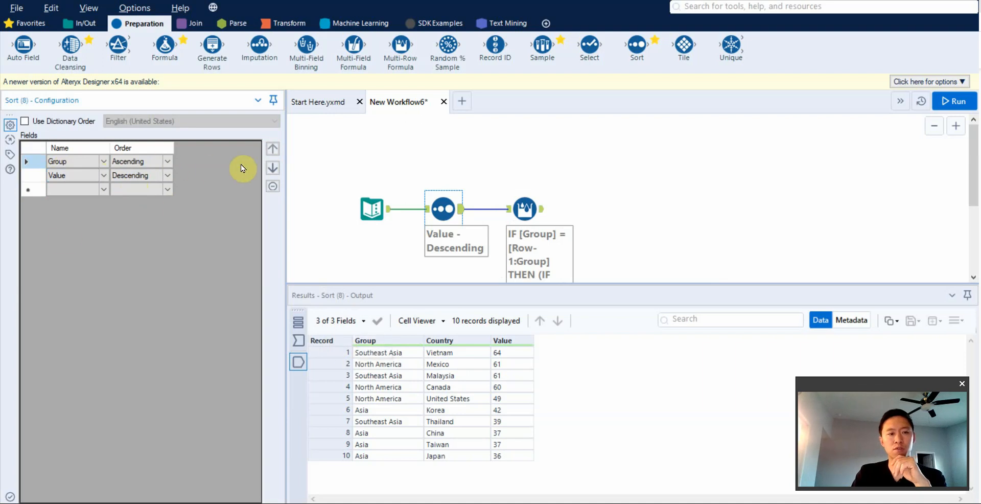
pyautogui.click(953, 101)
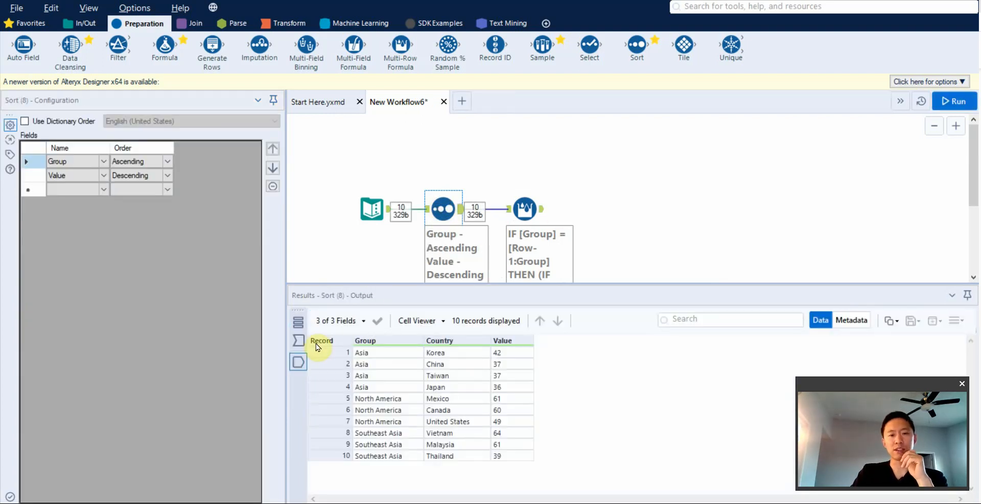
pyautogui.moveTo(378, 359)
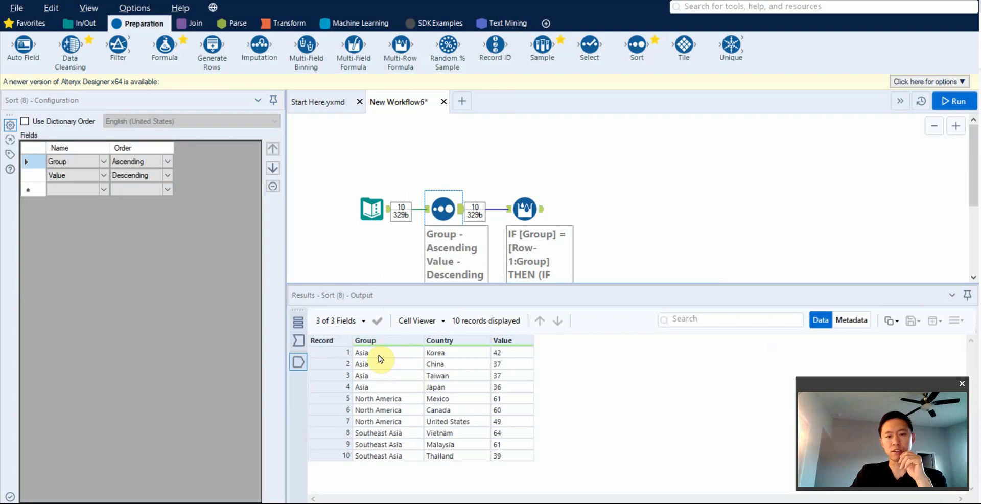
pyautogui.moveTo(524, 374)
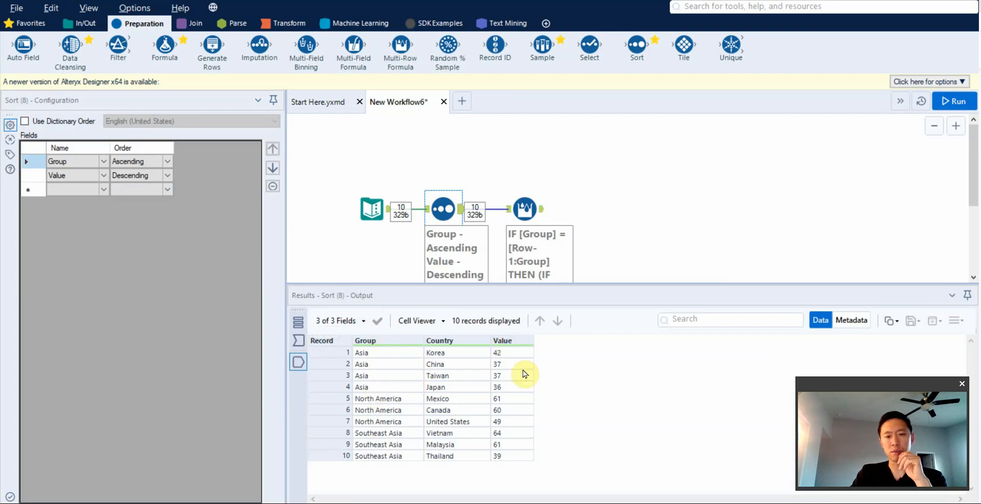
pyautogui.moveTo(521, 355)
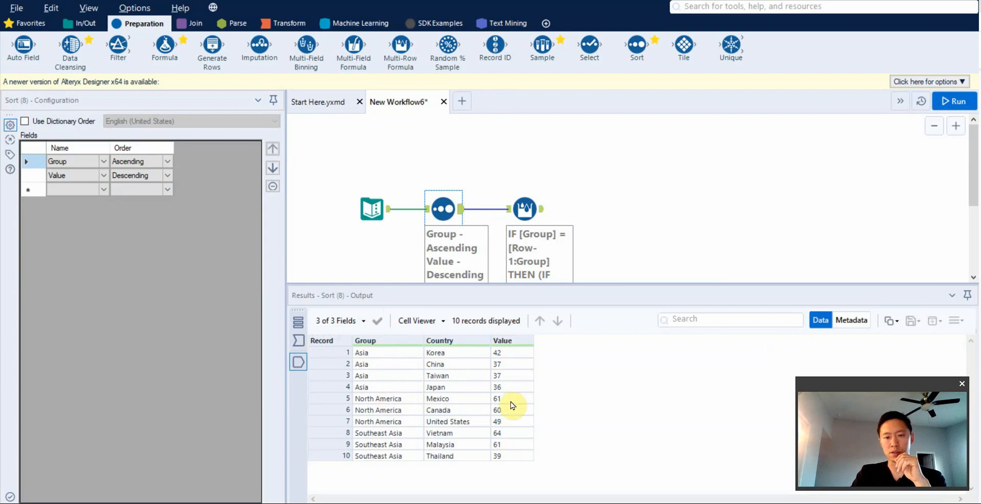
# Select the Multi-Row Formula tool to view Ranking restarting within each Group (Asia 1, 2, 2, 3)
pyautogui.click(524, 207)
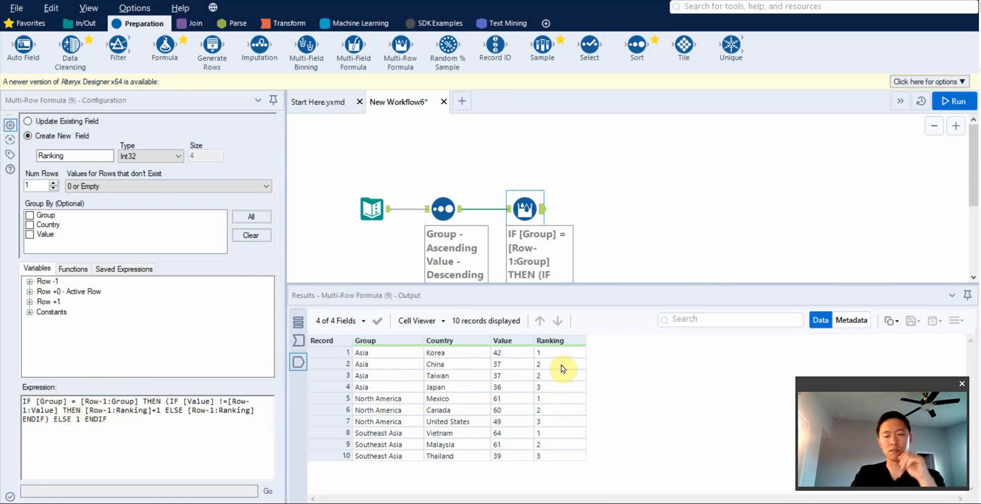
pyautogui.moveTo(570, 361)
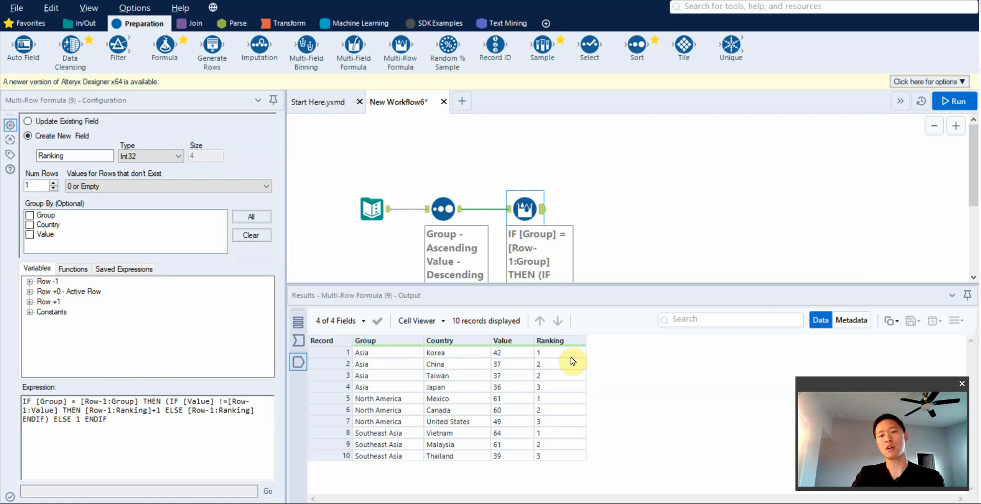